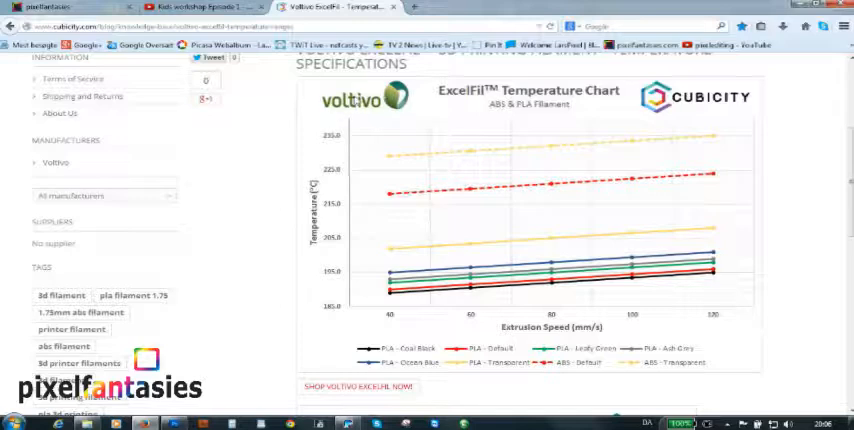
pyautogui.moveTo(370, 116)
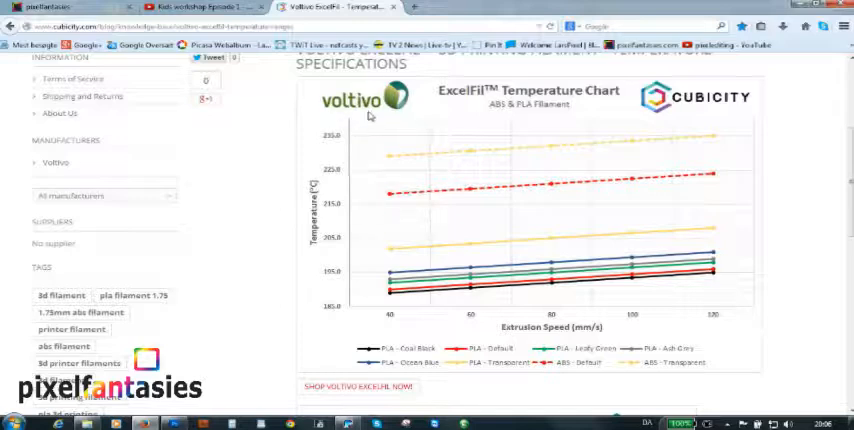
pyautogui.moveTo(384, 276)
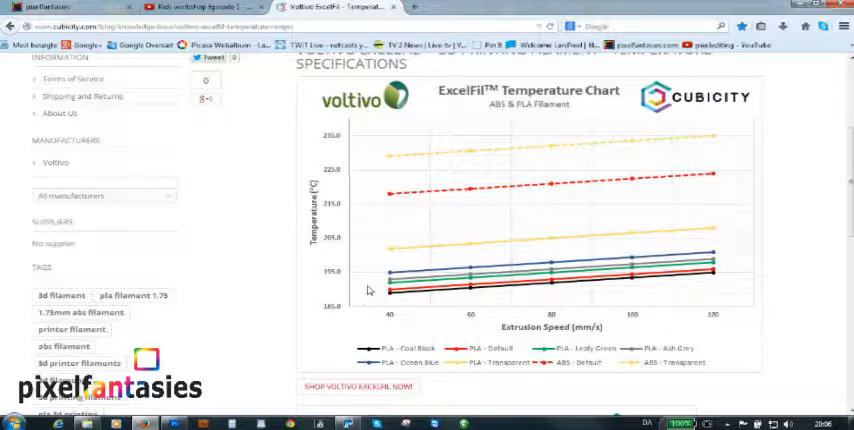
pyautogui.moveTo(356, 288)
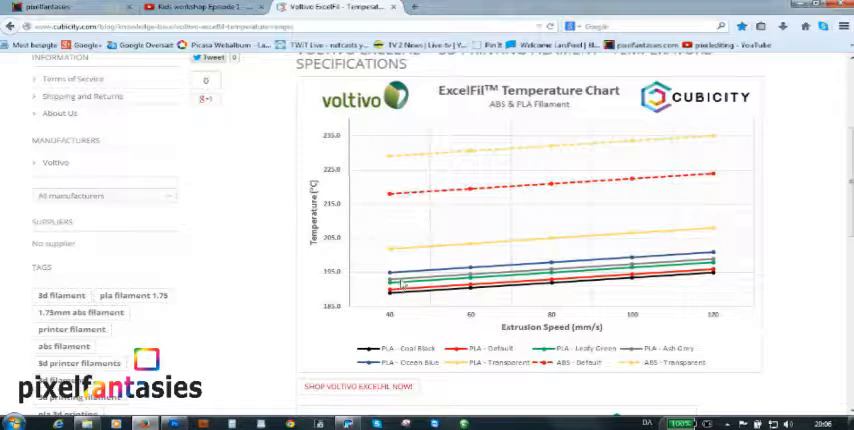
pyautogui.moveTo(412, 288)
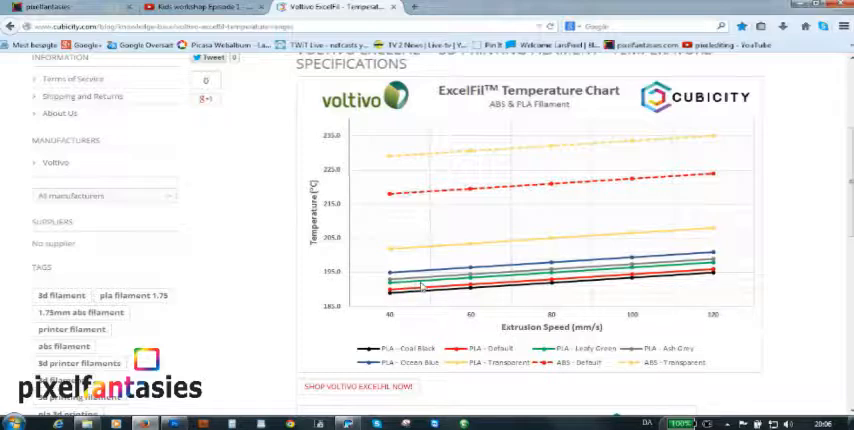
pyautogui.moveTo(480, 324)
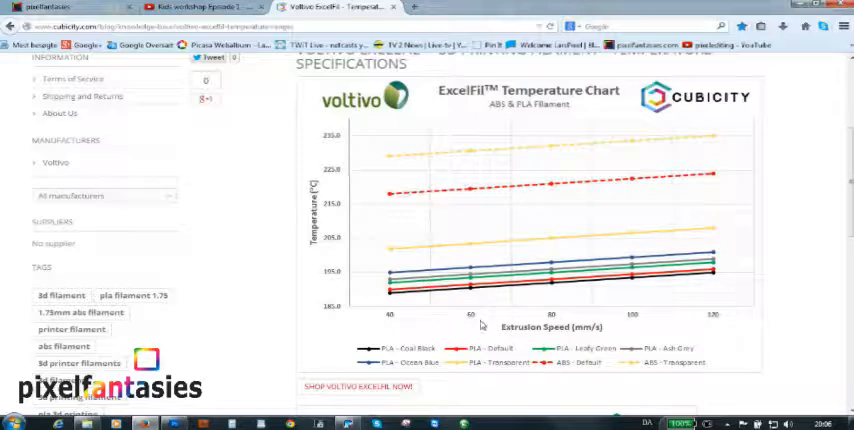
pyautogui.moveTo(442, 304)
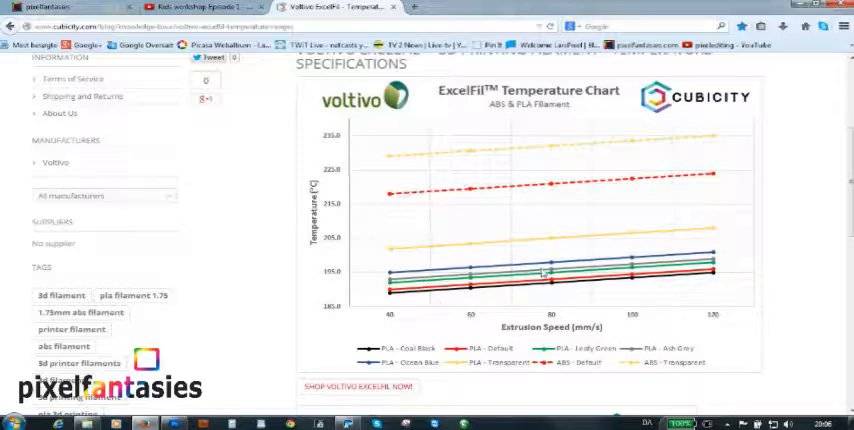
pyautogui.moveTo(332, 280)
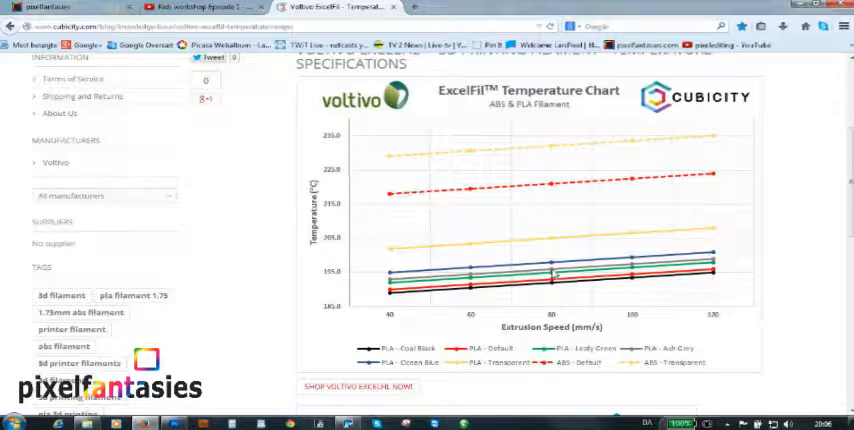
pyautogui.moveTo(708, 264)
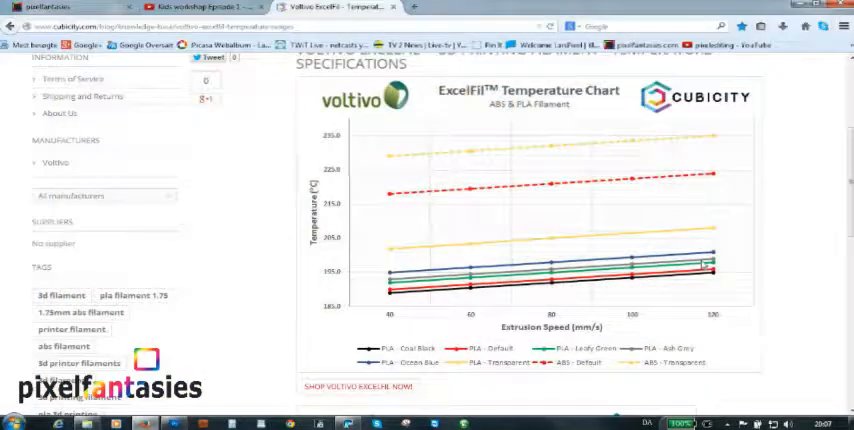
pyautogui.moveTo(500, 324)
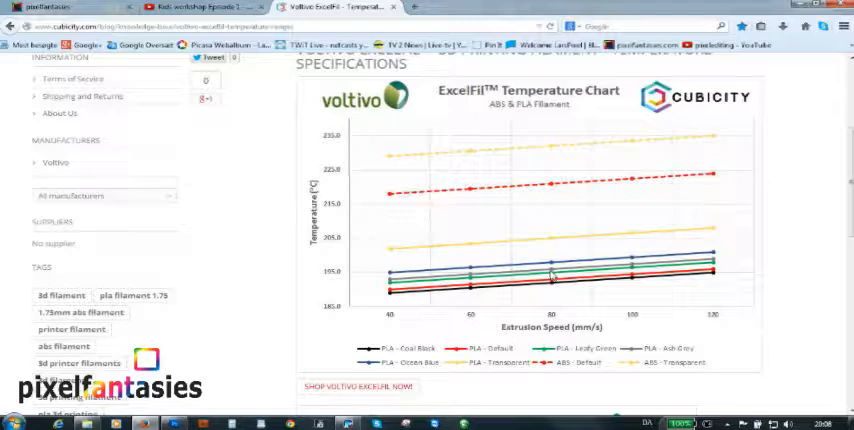
pyautogui.moveTo(556, 290)
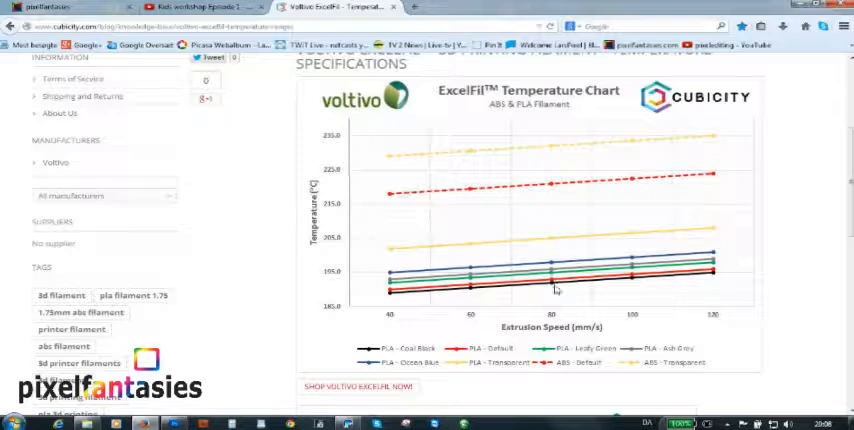
pyautogui.moveTo(782, 300)
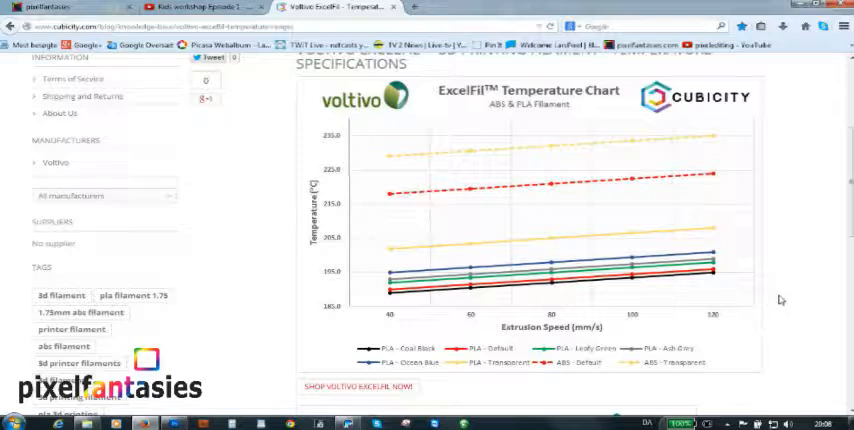
pyautogui.moveTo(544, 336)
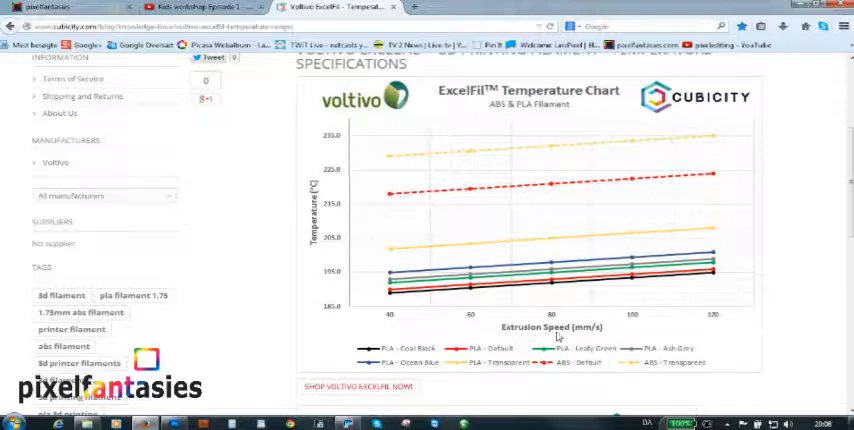
pyautogui.moveTo(560, 332)
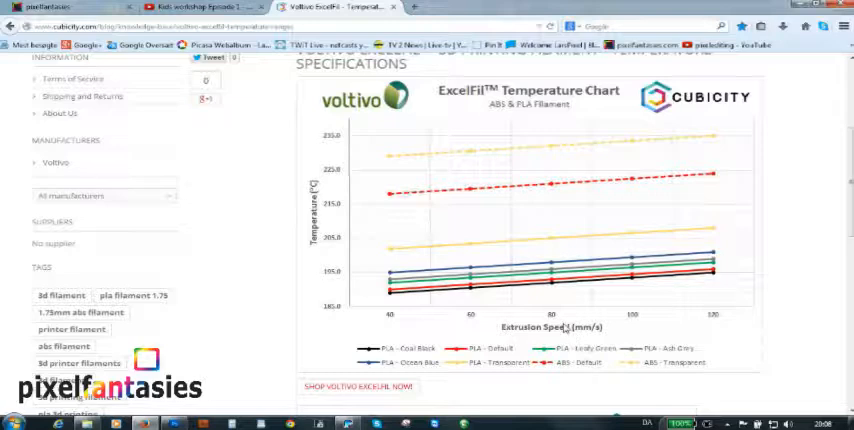
pyautogui.moveTo(552, 296)
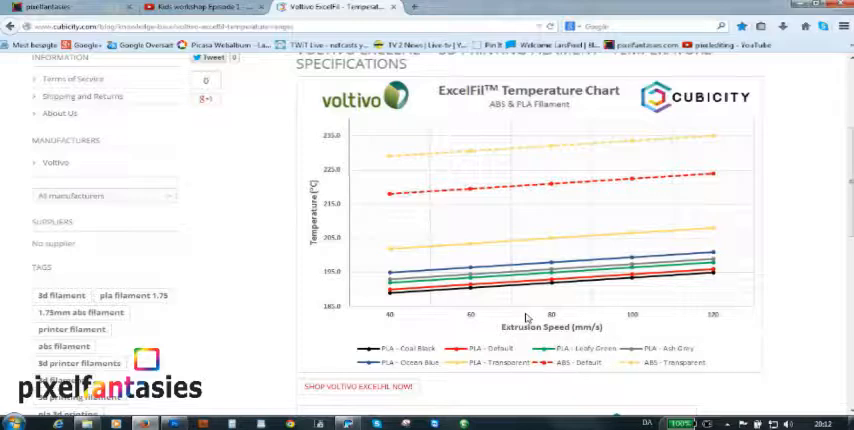
pyautogui.moveTo(462, 226)
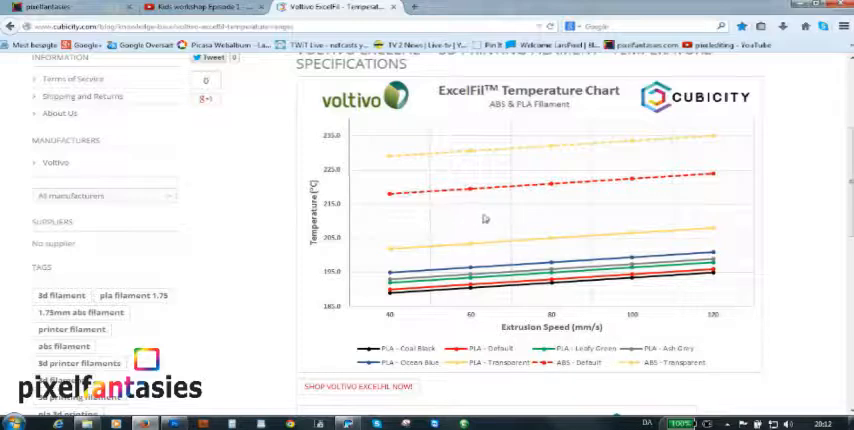
pyautogui.moveTo(730, 242)
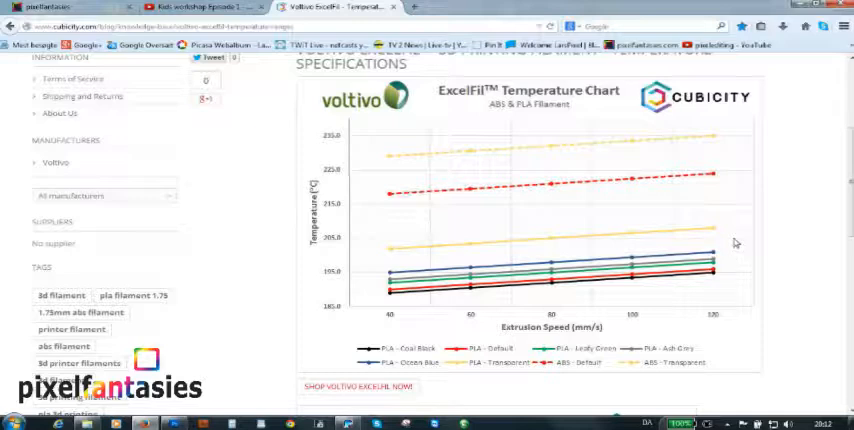
pyautogui.moveTo(752, 282)
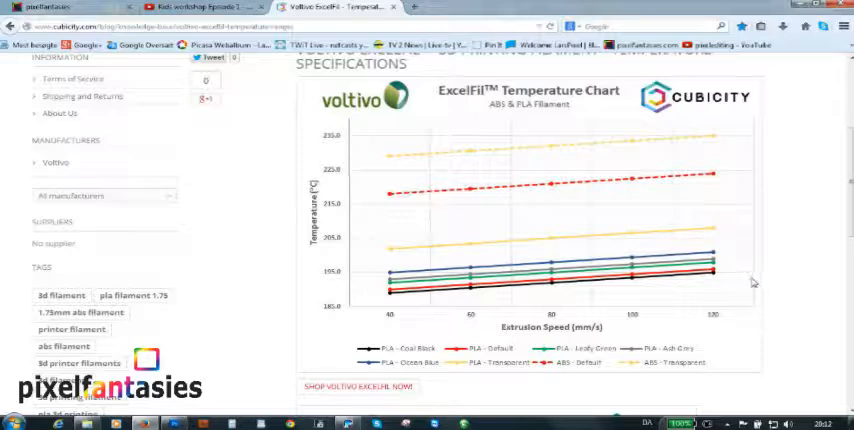
pyautogui.moveTo(752, 282)
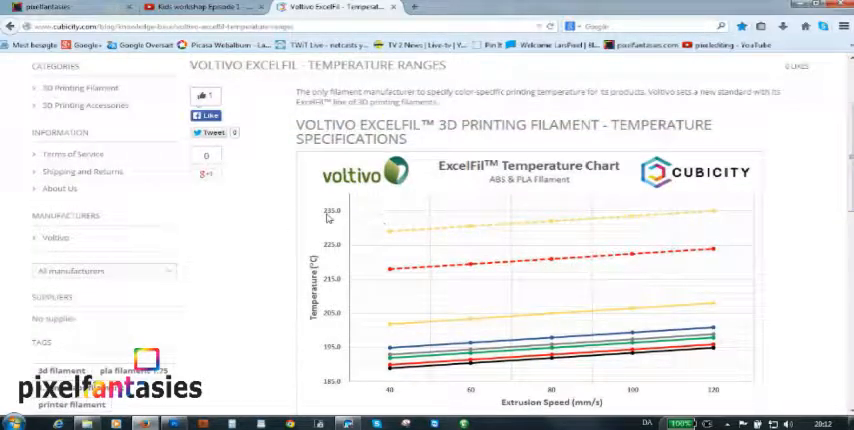
pyautogui.moveTo(712, 214)
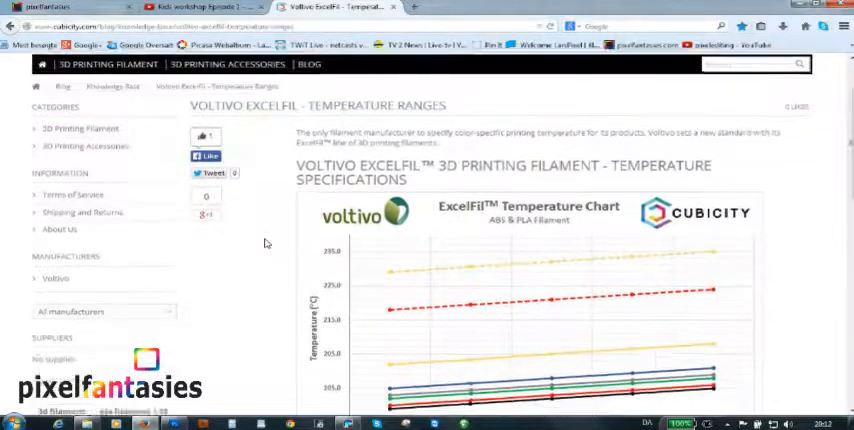
pyautogui.scroll(3)
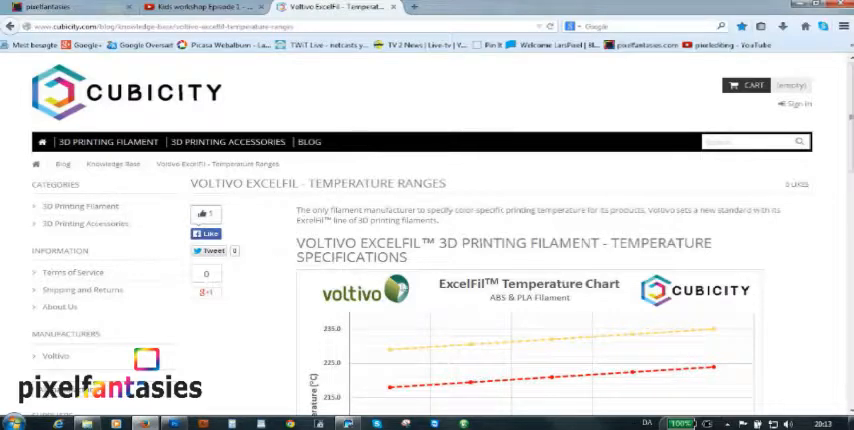
pyautogui.moveTo(804, 316)
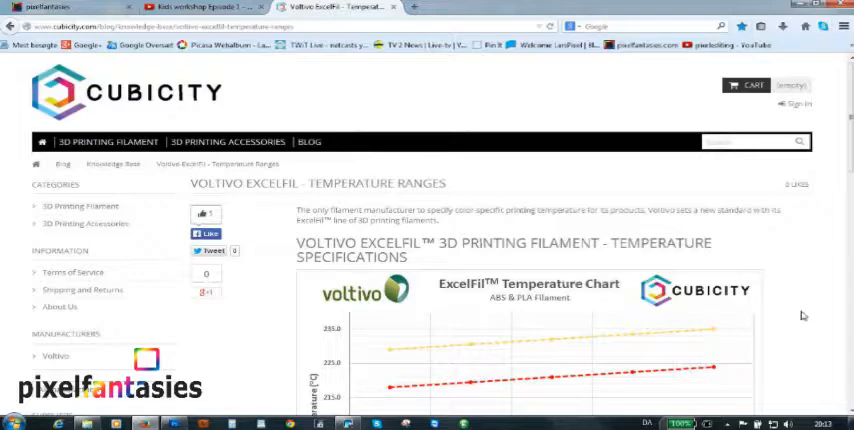
pyautogui.scroll(-3)
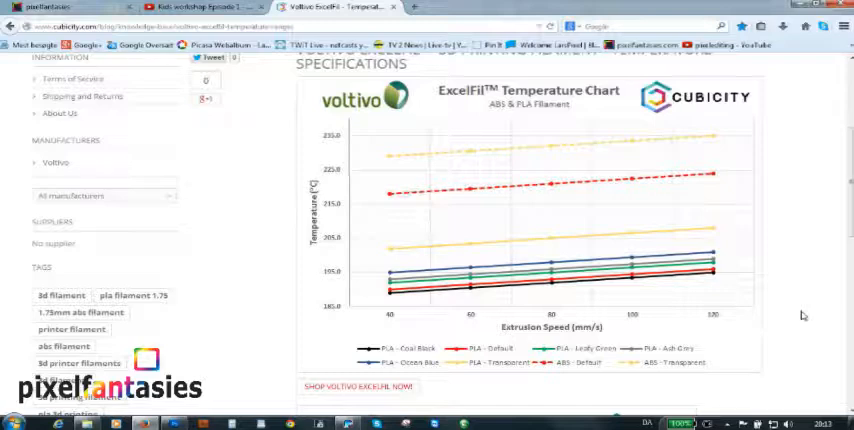
pyautogui.moveTo(706, 284)
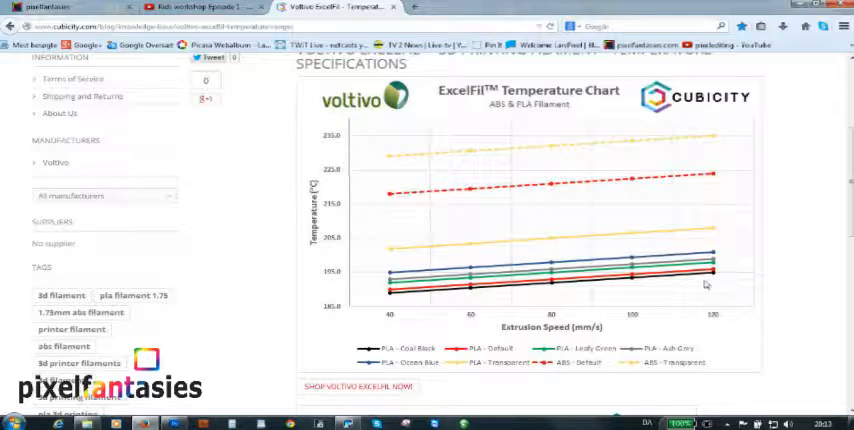
pyautogui.moveTo(720, 232)
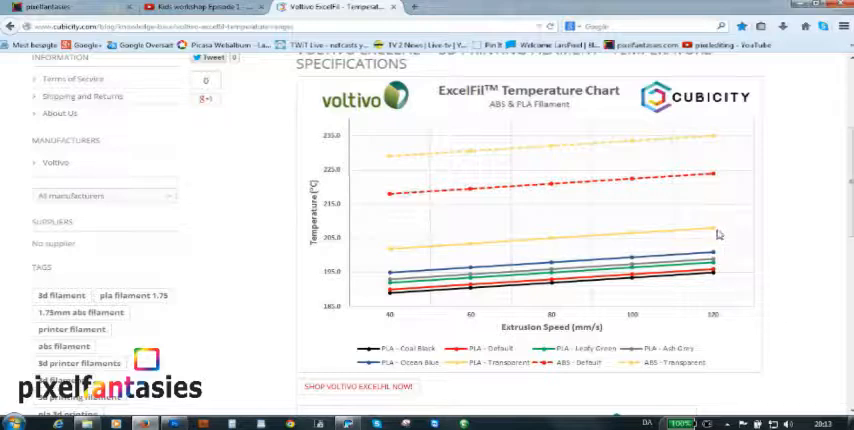
pyautogui.moveTo(714, 312)
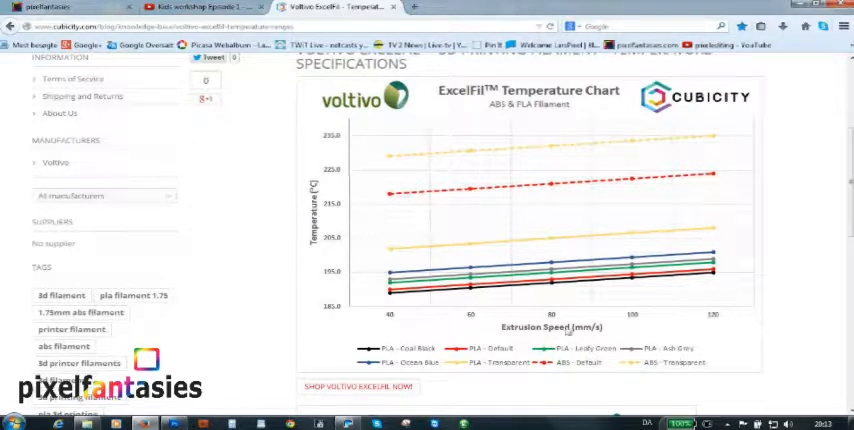
pyautogui.moveTo(812, 320)
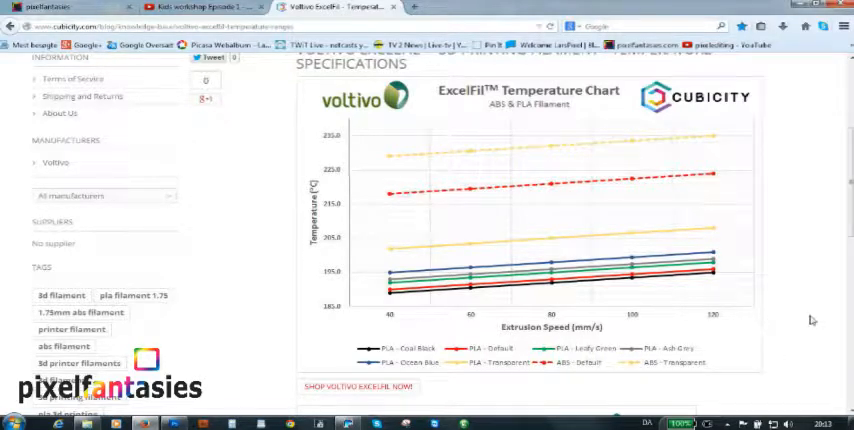